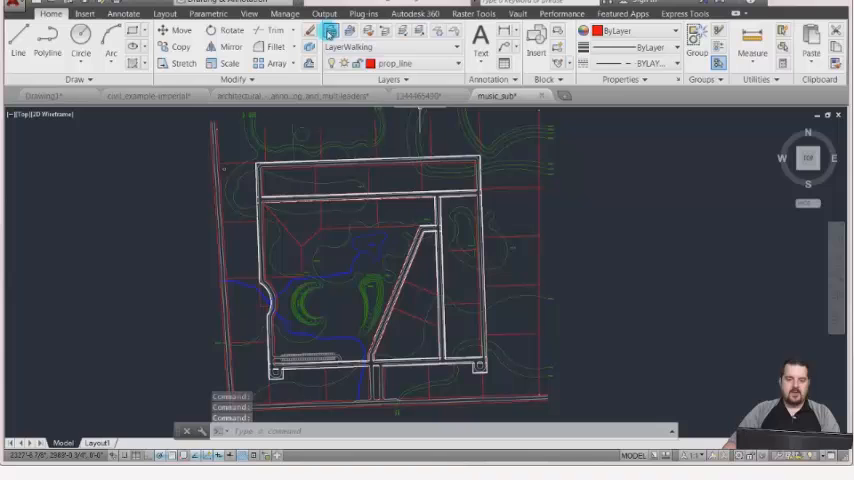
# Create a new layer named WIPEOUTS in the Layer Properties Manager
pyautogui.click(328, 33)
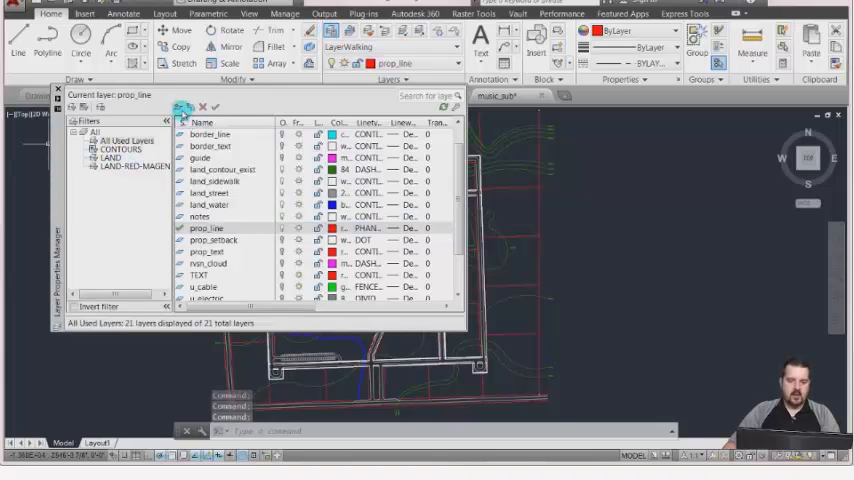
pyautogui.click(127, 139)
pyautogui.write('WIPEOUTS')
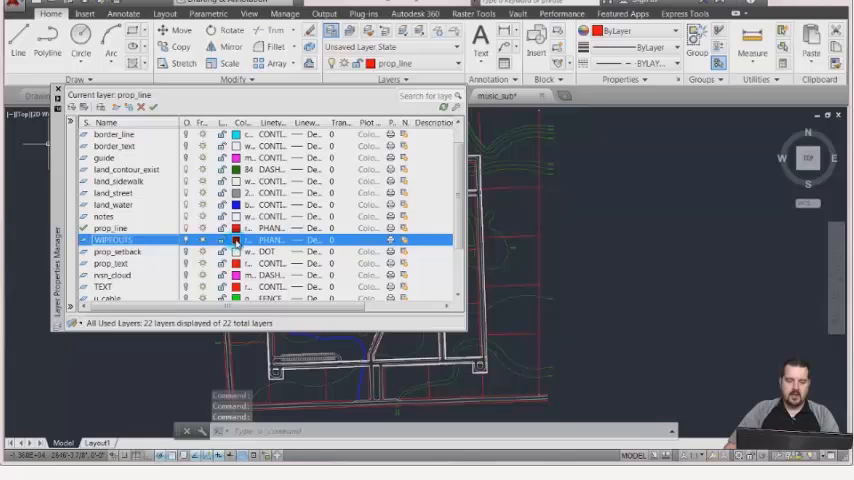
# Give the WIPEOUTS layer the colour green and make it the current layer
pyautogui.click(245, 239)
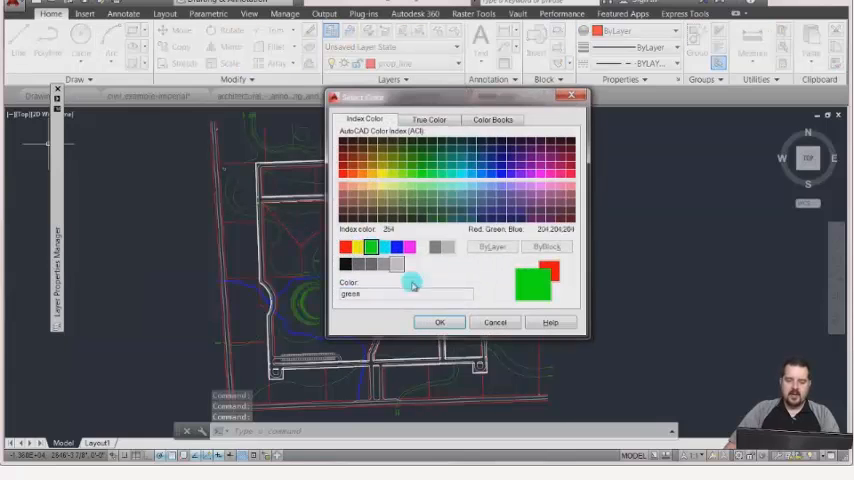
pyautogui.click(439, 322)
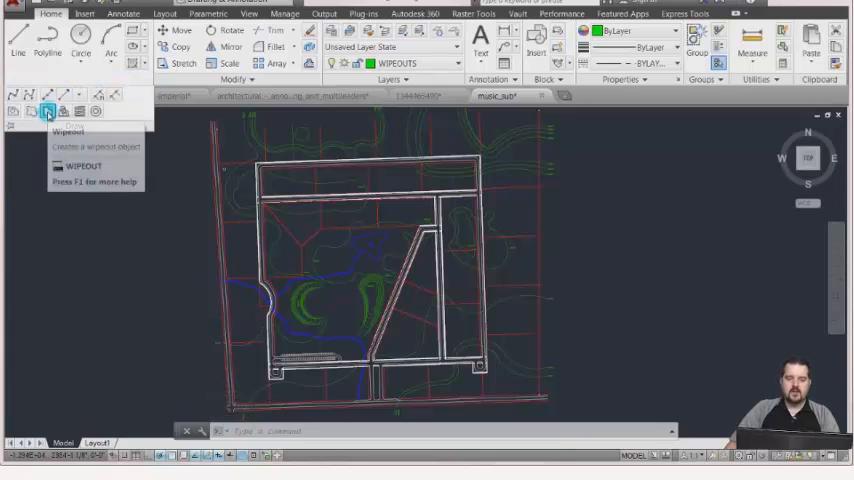
# Start a wipeout and place its first corner on the triangular parcel
pyautogui.click(46, 111)
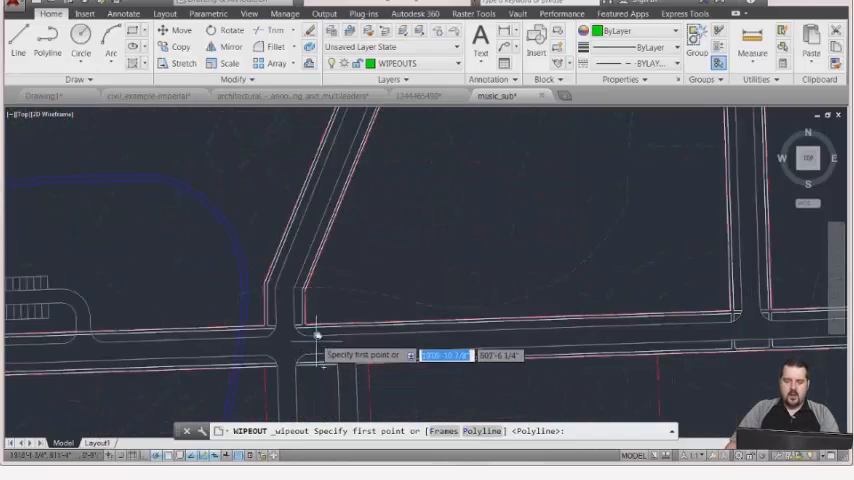
pyautogui.click(318, 333)
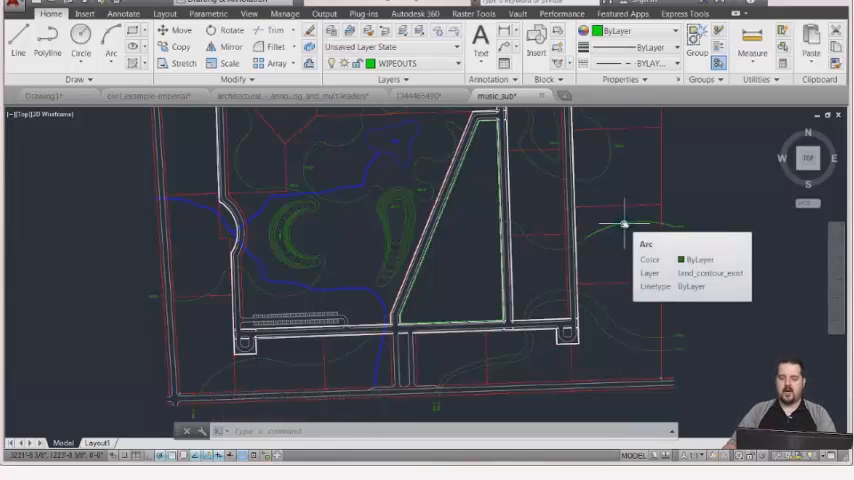
pyautogui.moveTo(465, 190)
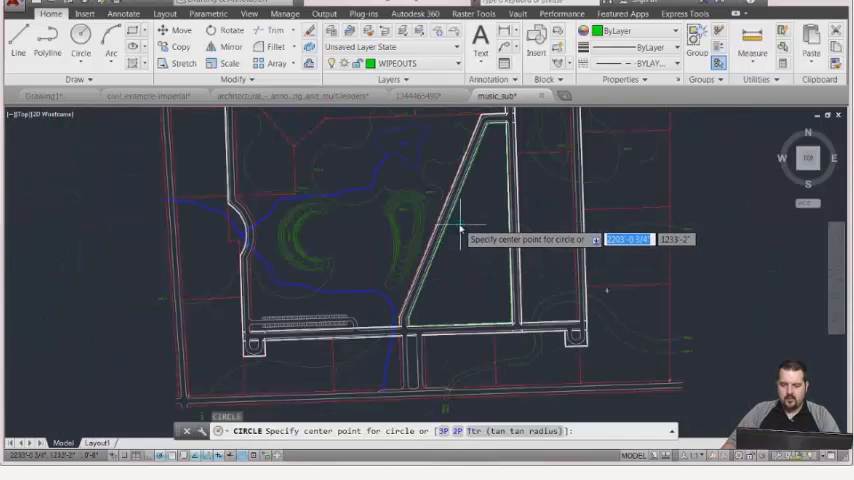
# Pick the circle's center point near the triangular parcel
pyautogui.click(467, 235)
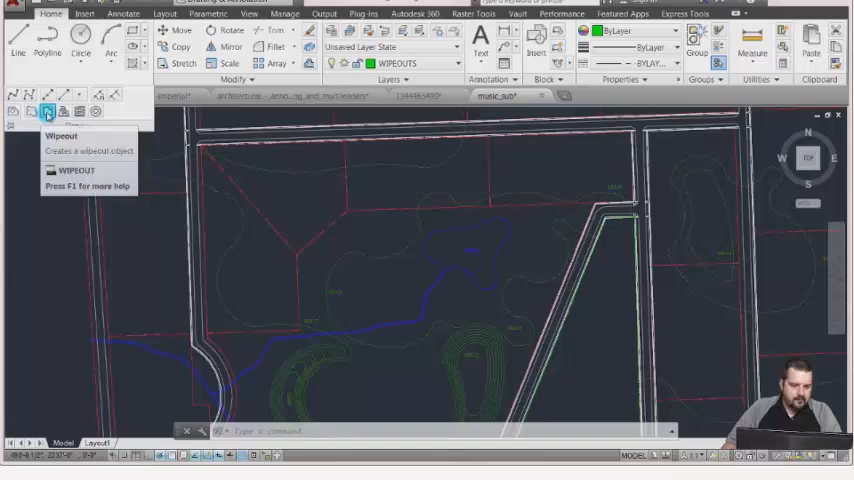
# Begin another wipeout for the four-sided area west of the road
pyautogui.click(46, 111)
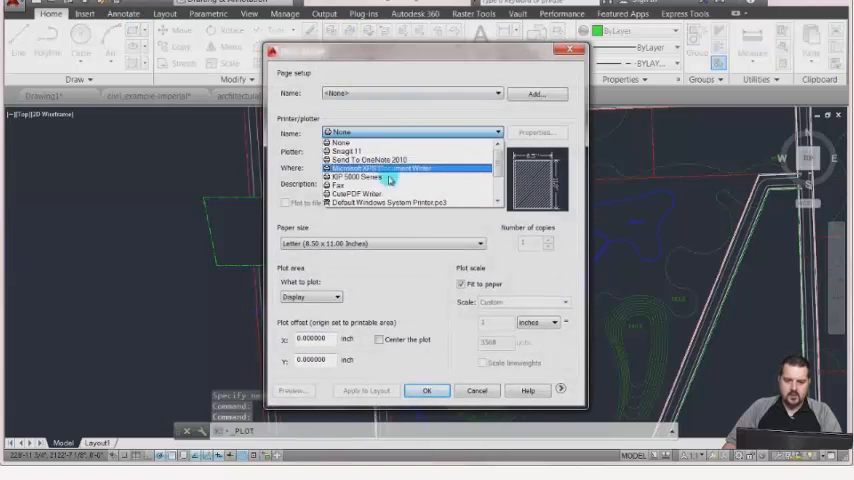
# Choose CutePDF Writer as the plot printer and preview the output
pyautogui.click(362, 192)
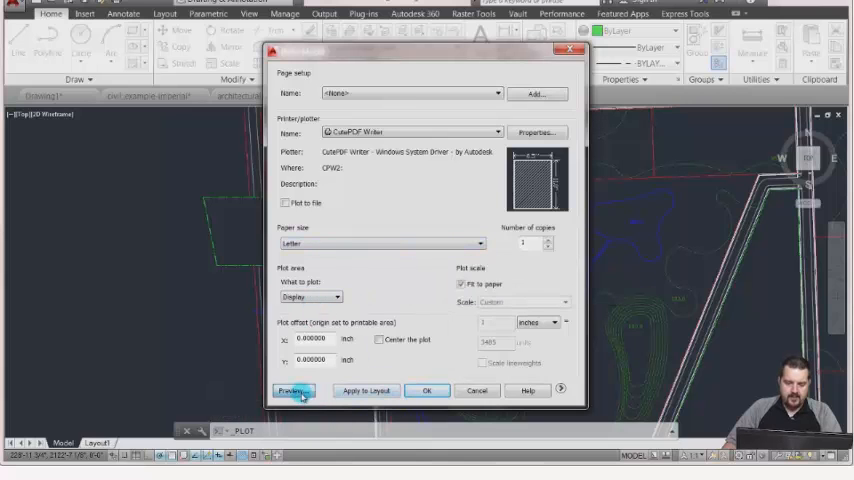
pyautogui.click(291, 390)
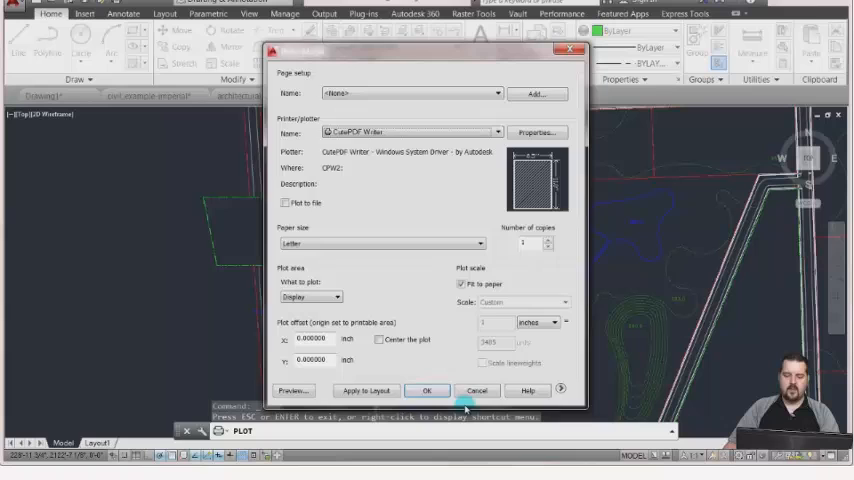
pyautogui.click(476, 390)
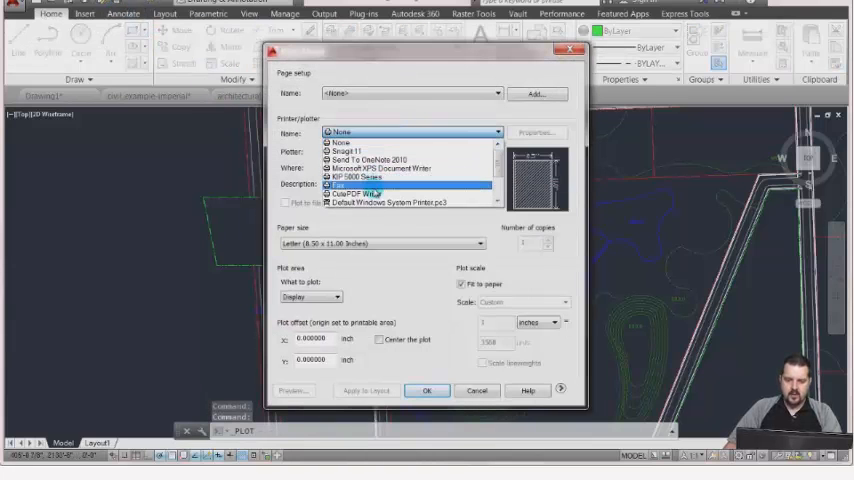
# Plot the site plan to the CutePDF Writer printer
pyautogui.click(354, 192)
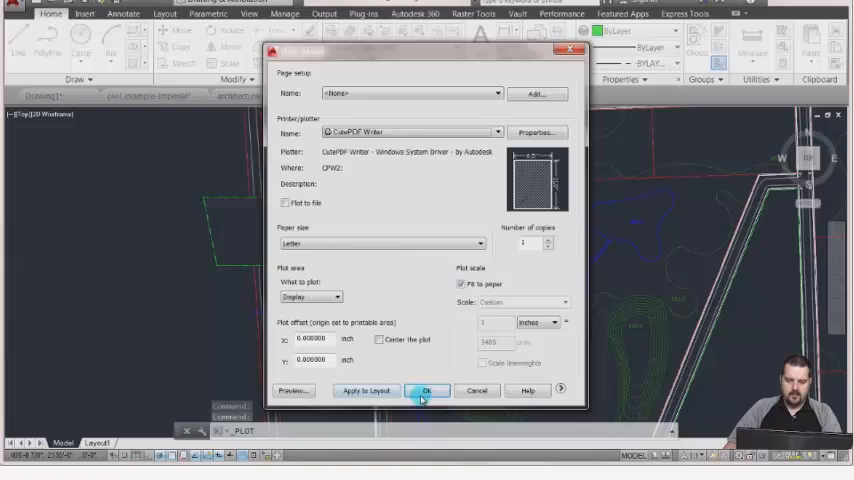
pyautogui.click(293, 390)
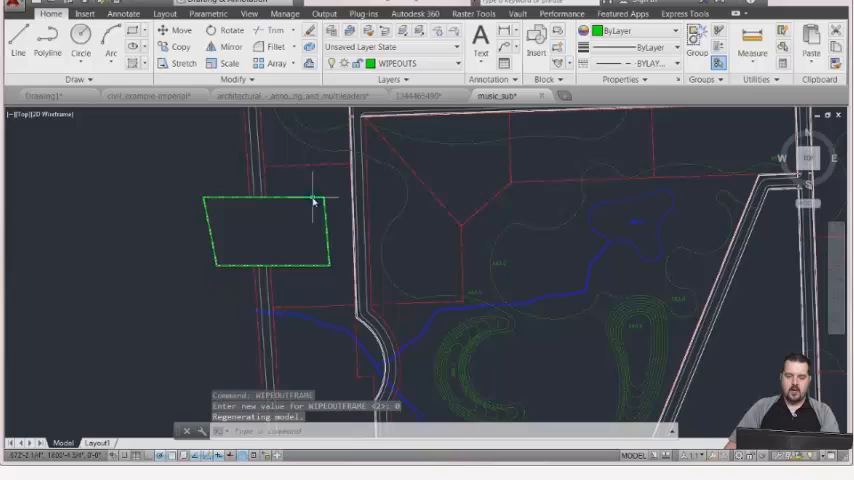
# Cancel an accidental grip stretch of the wipeout's corner with Escape
pyautogui.moveTo(330, 197); pyautogui.dragTo(330, 158)
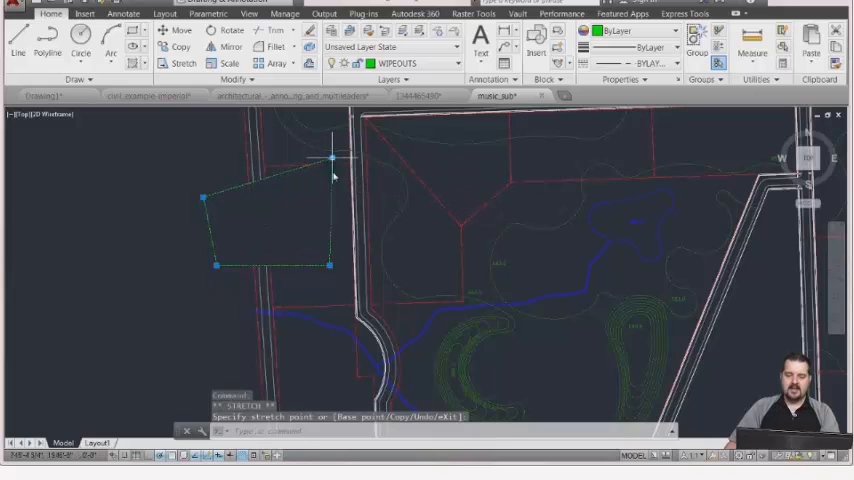
pyautogui.press('Escape')
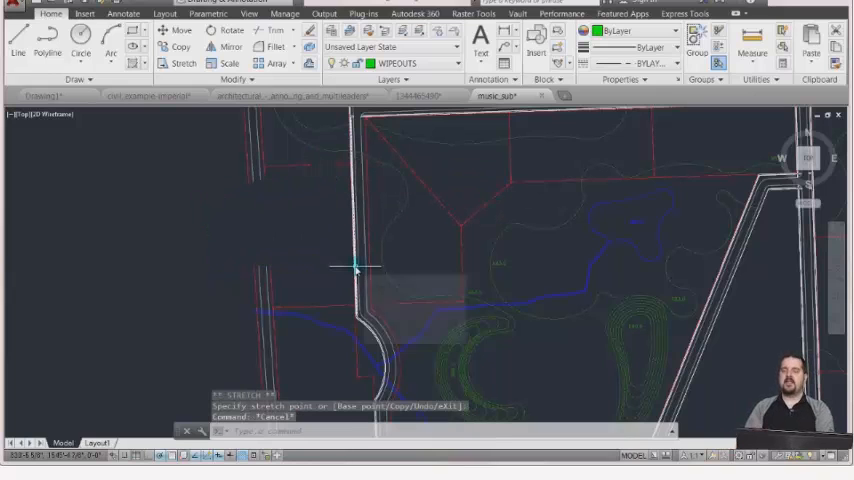